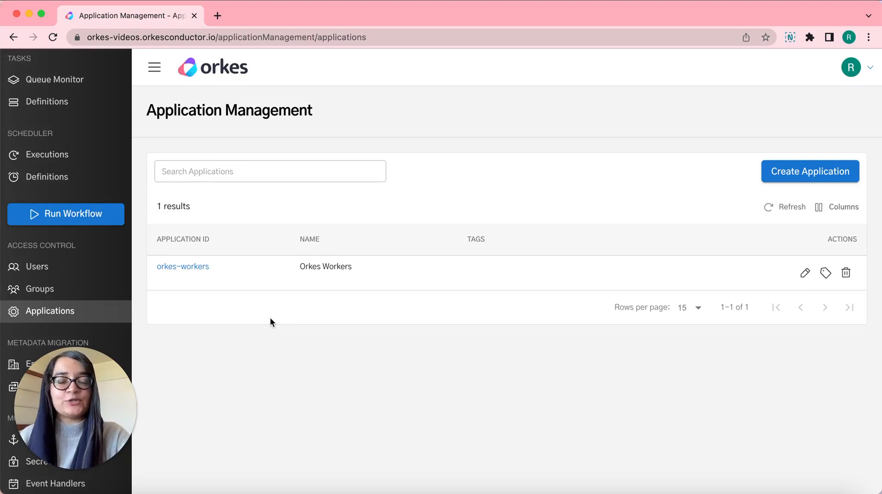
mouse_move(100, 321)
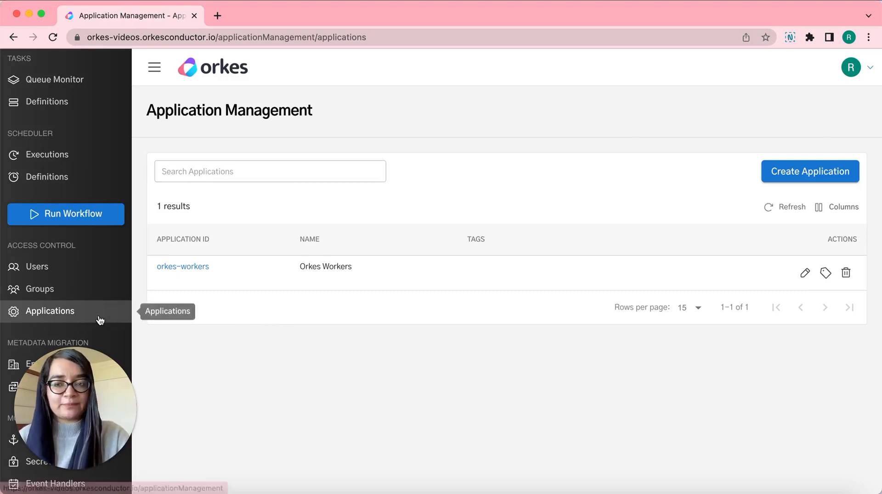
Create a new application named 'Sample Application'.
left_click(810, 172)
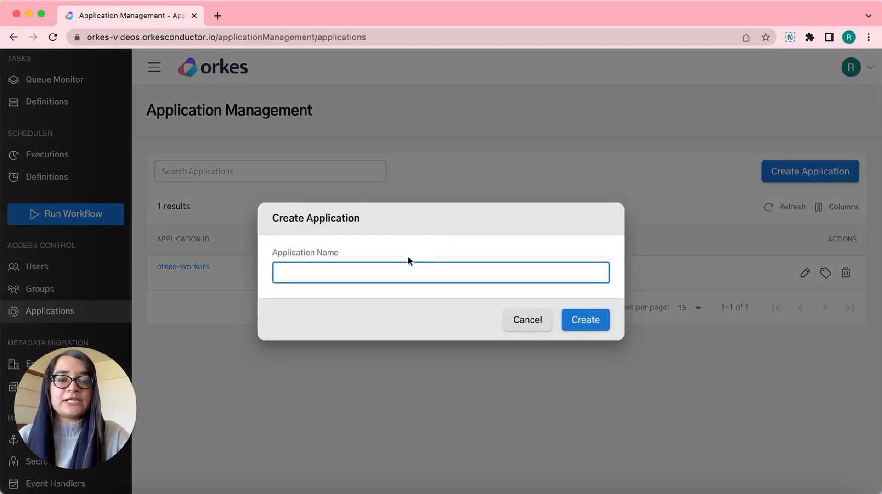
left_click(585, 320)
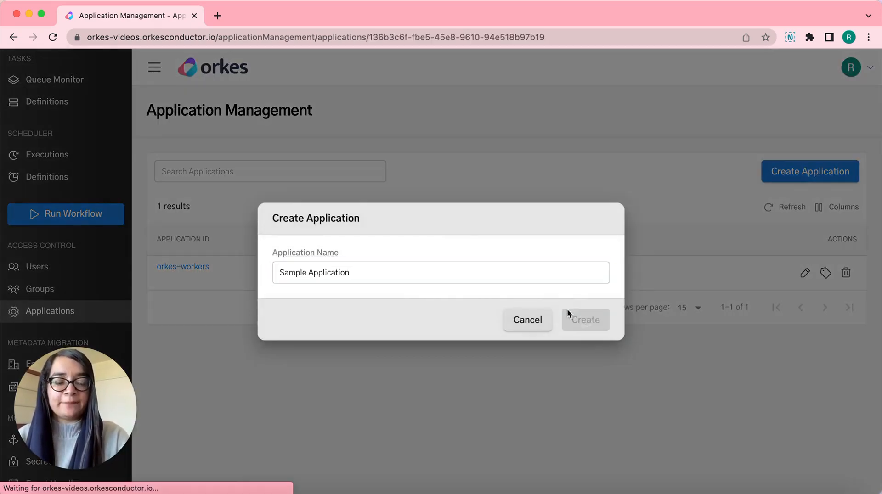
Enable the Worker role for Sample Application and scroll down to the access keys section.
left_click(586, 319)
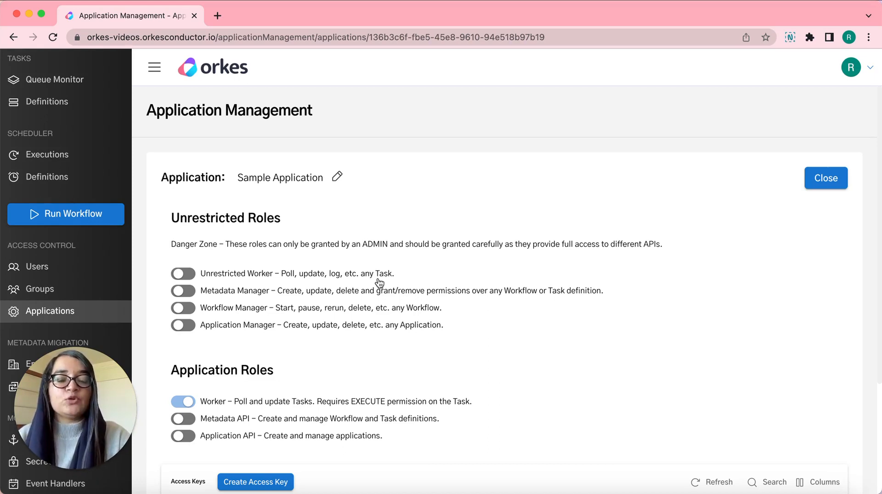
scroll("down", 3)
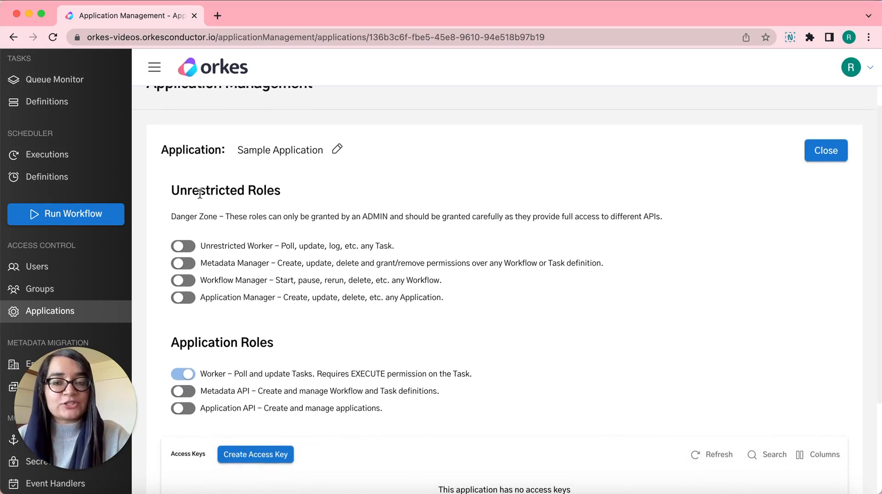
mouse_move(283, 252)
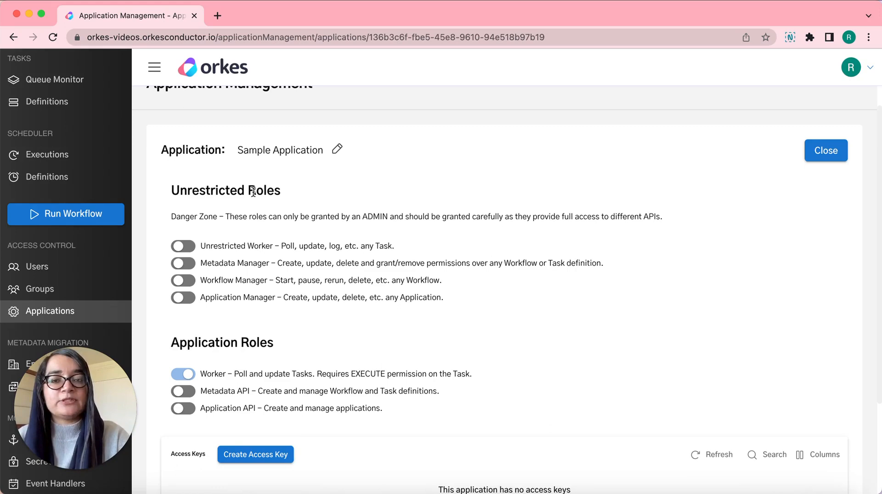
scroll("down", 3)
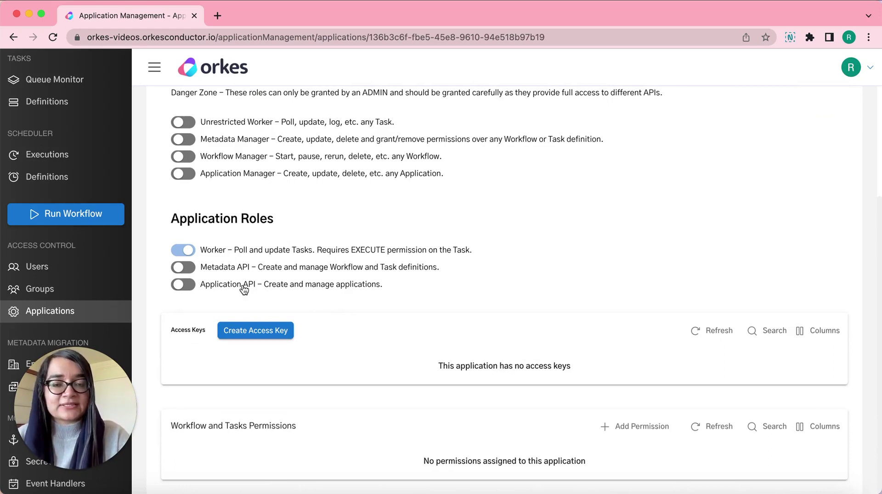
Generate an access key and acknowledge its Key Id and Secret.
left_click(255, 331)
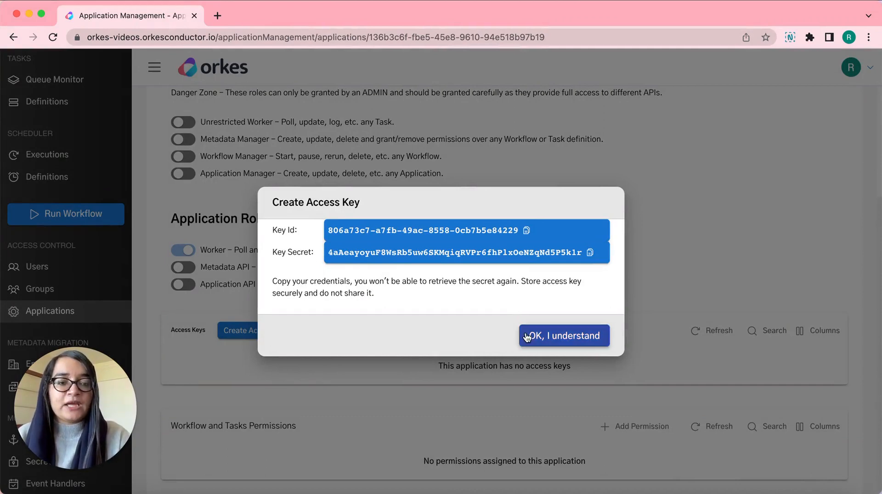
left_click(564, 336)
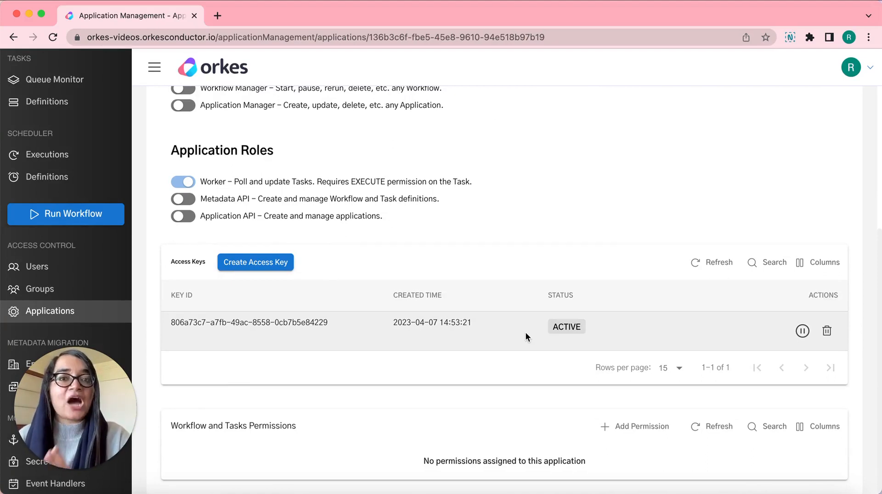
mouse_move(645, 419)
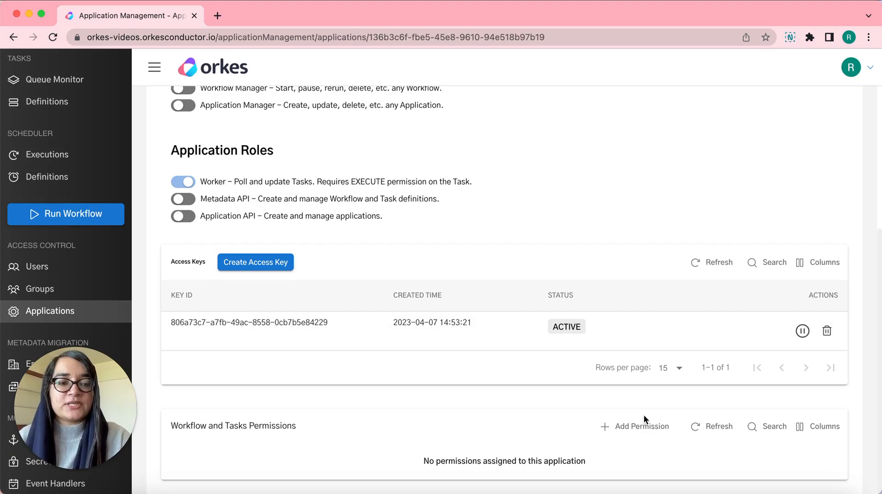
Add a Workflow-type permission targeting payments_flow_t1.
left_click(642, 427)
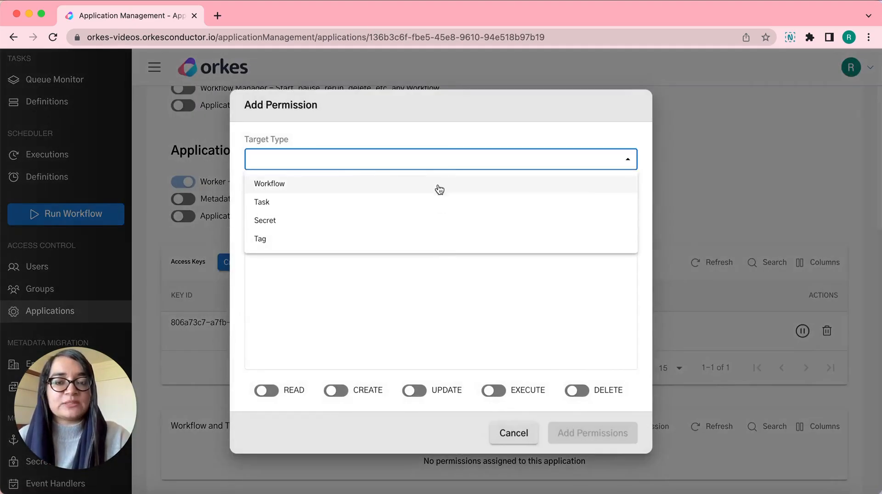
left_click(269, 183)
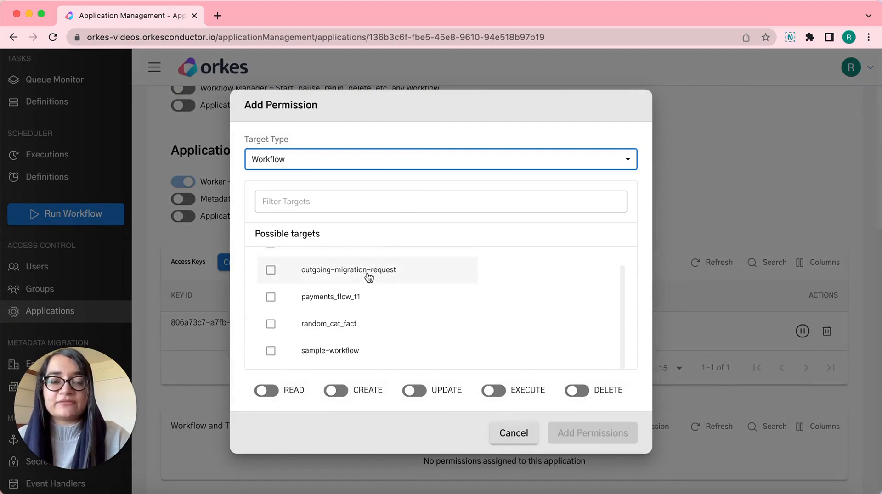
left_click(271, 297)
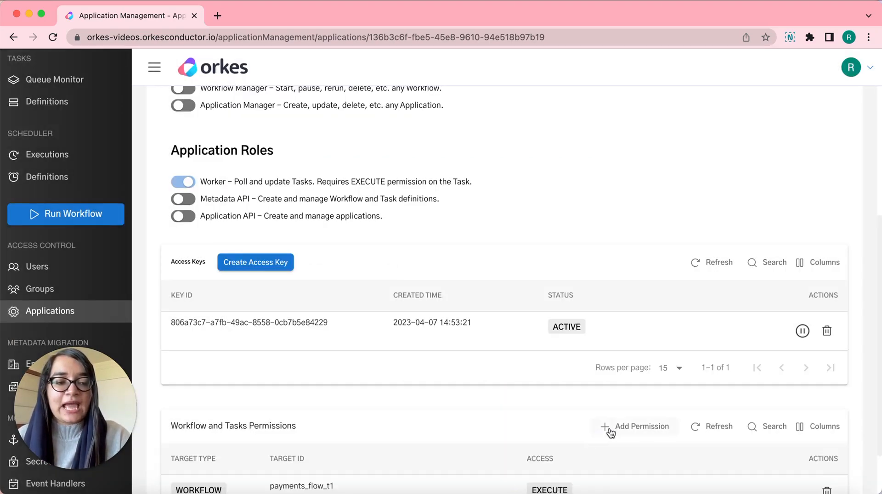
Add a Task-type permission granting EXECUTE on fraud-check-riza.
left_click(636, 427)
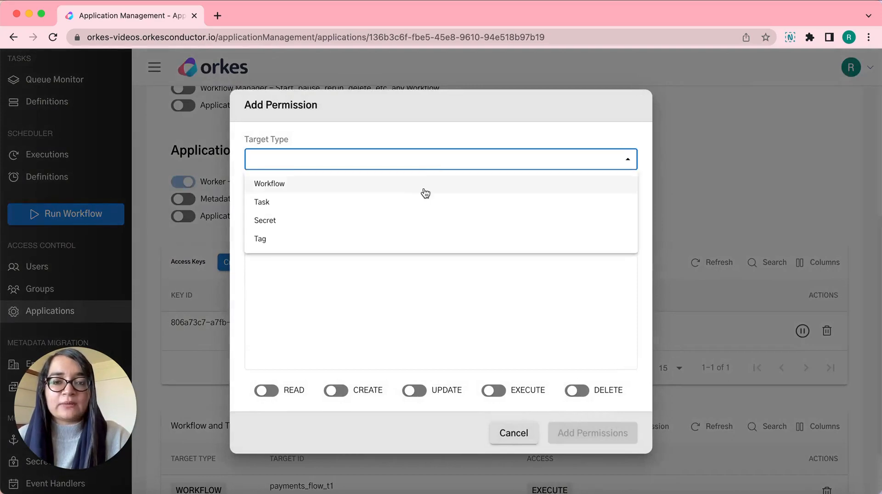
left_click(262, 202)
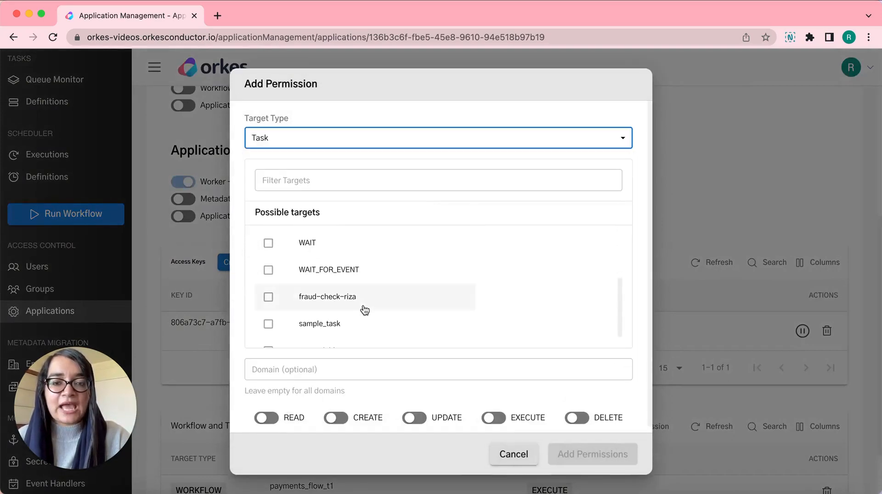
left_click(268, 297)
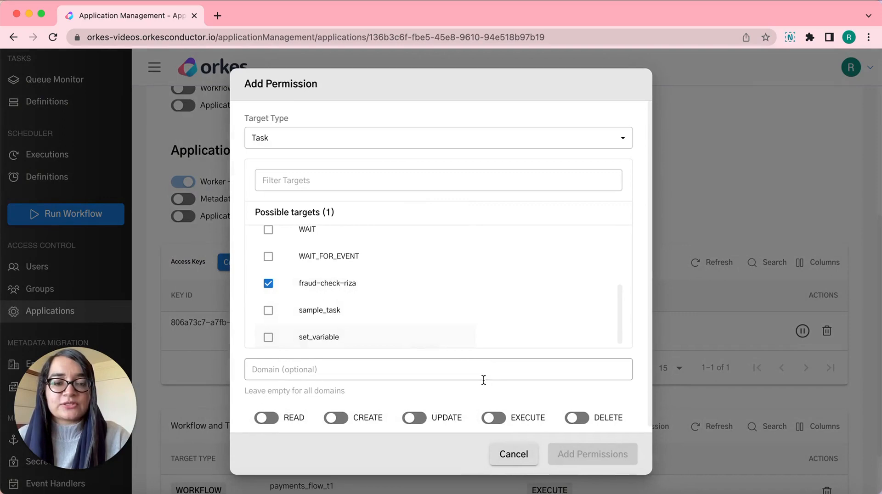
left_click(593, 454)
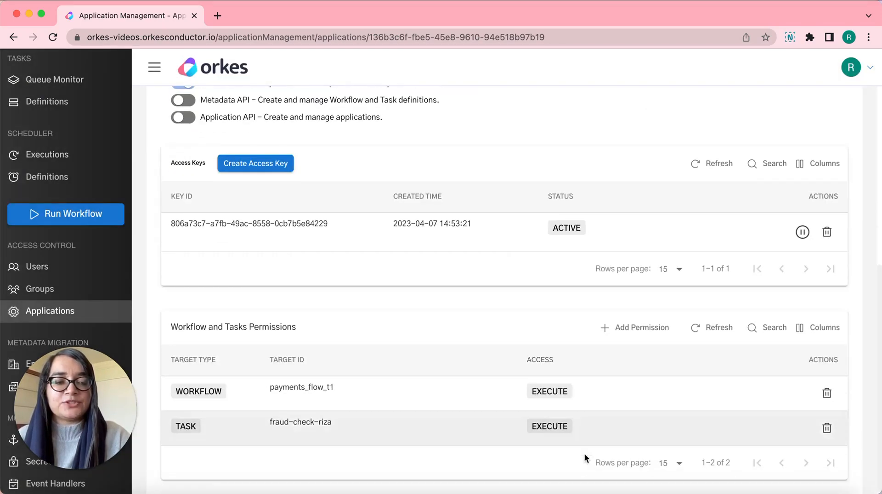
Add a permission granting EXECUTE on the your_secret_key secret.
left_click(634, 327)
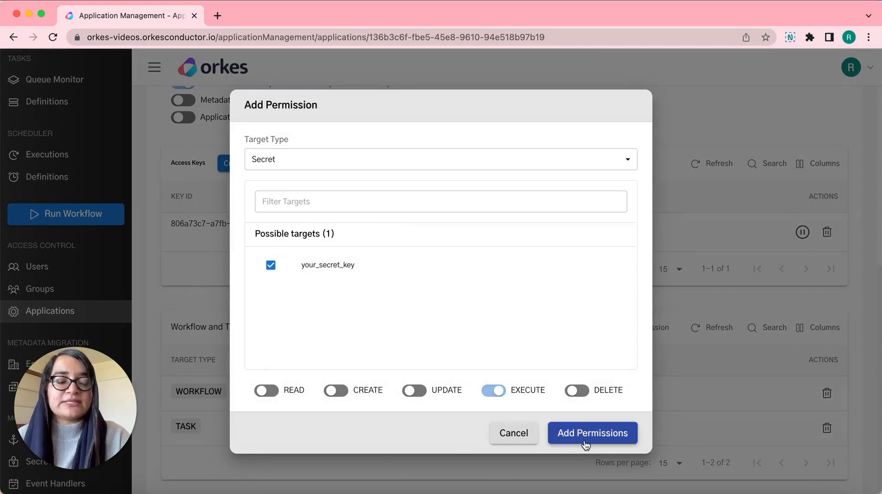
left_click(593, 434)
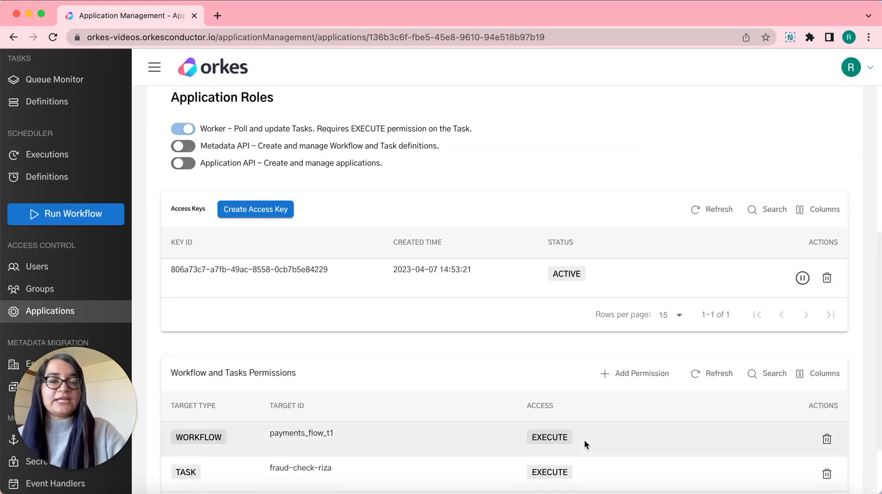